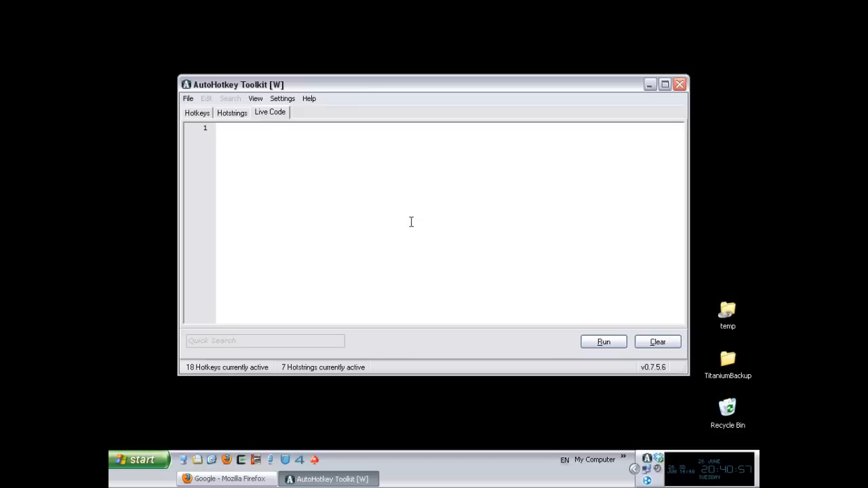
Step: Enter SendMessage on line 1 of the Live Code script and remove the stray PostMessage word
click(217, 128)
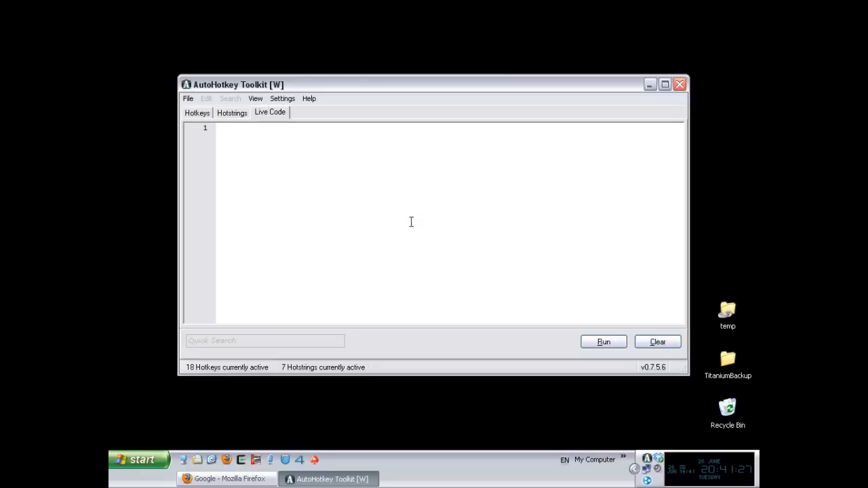
click(218, 128)
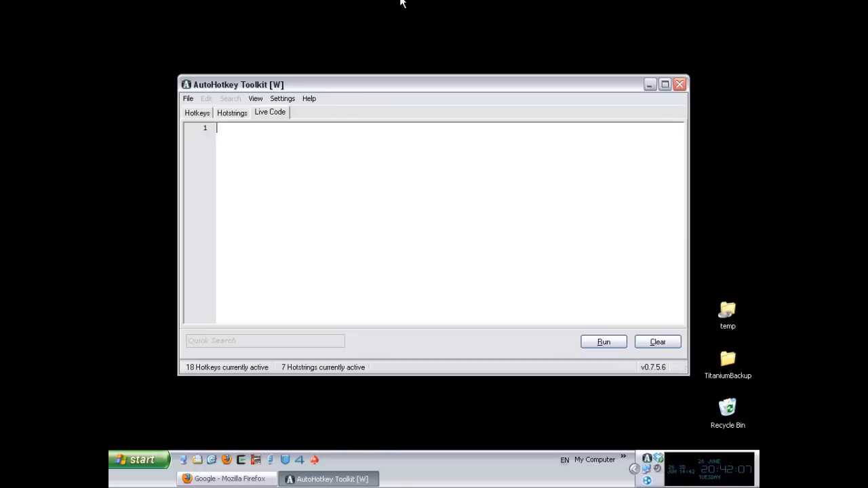
text(SendMess)
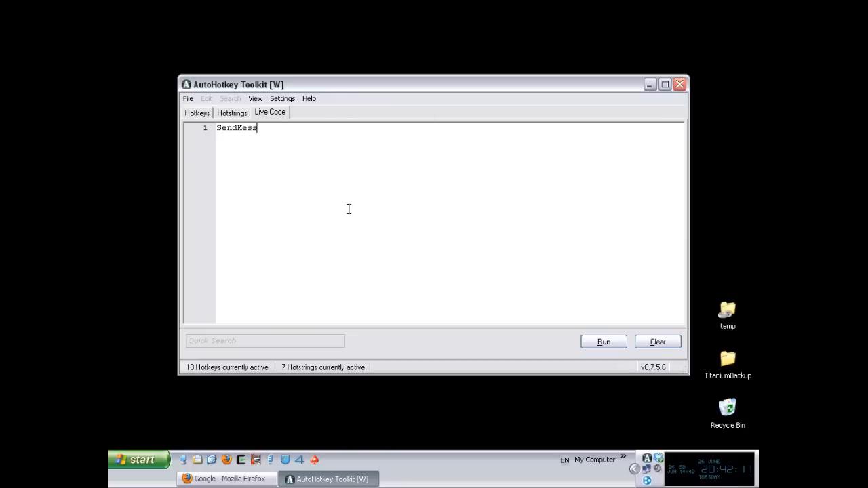
text(age)
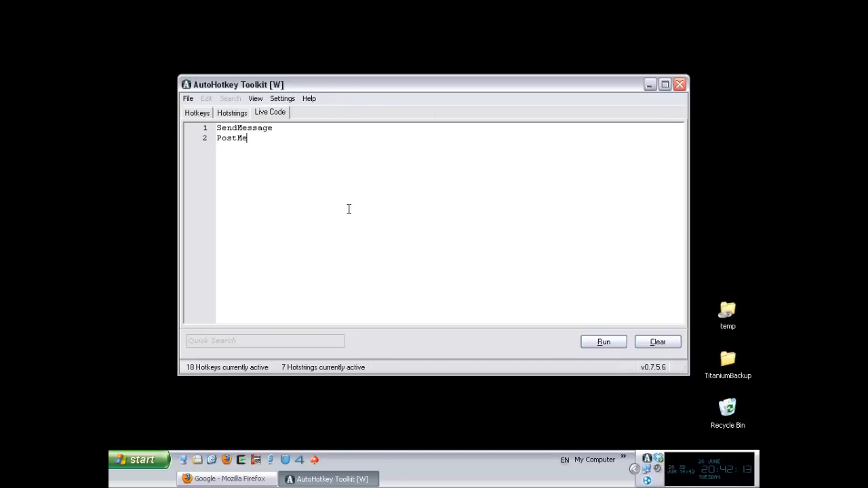
text(ssage)
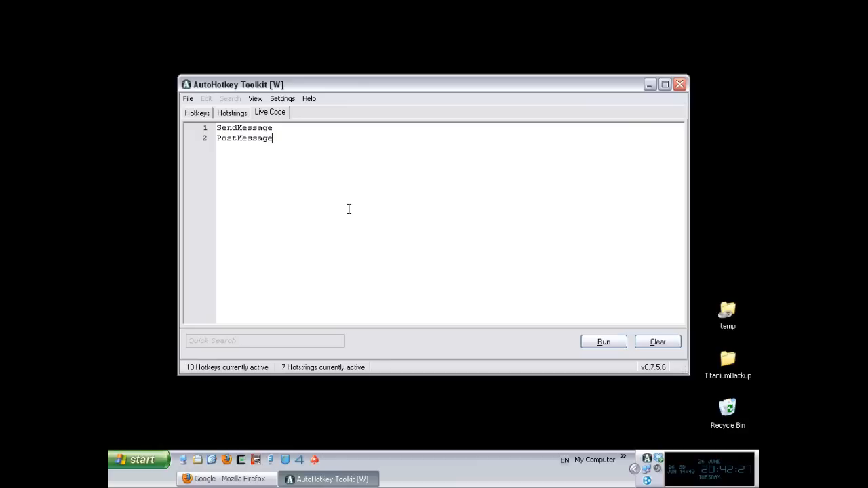
double_click(244, 127)
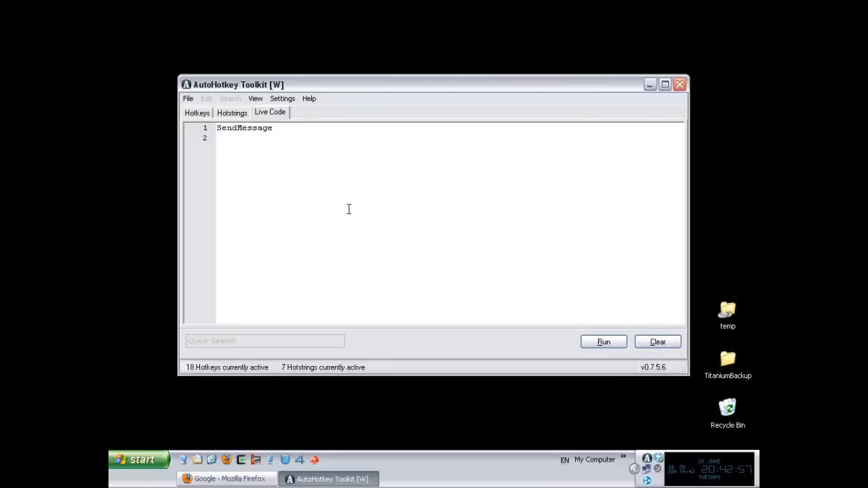
Step: Add a comma after SendMessage, keeping the script on a single line
text(,)
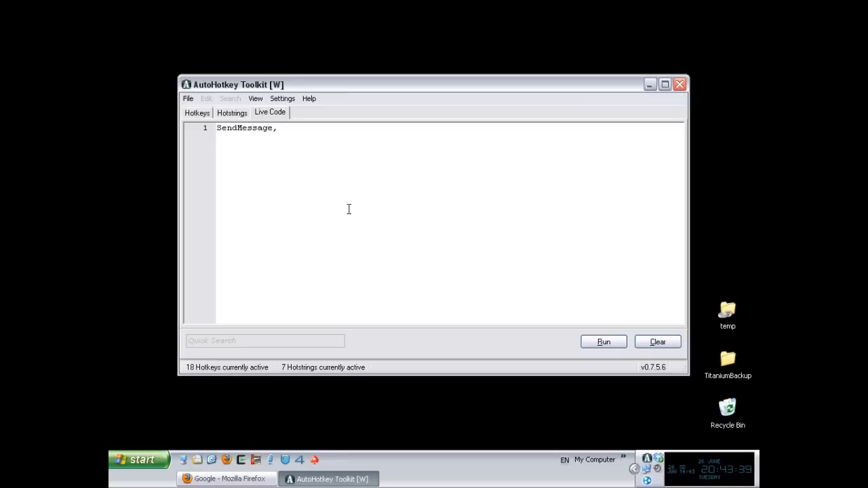
Step: Make WM_LBUTTONDOWN the SendMessage message, then bring up the Start menu for help
text(" ")
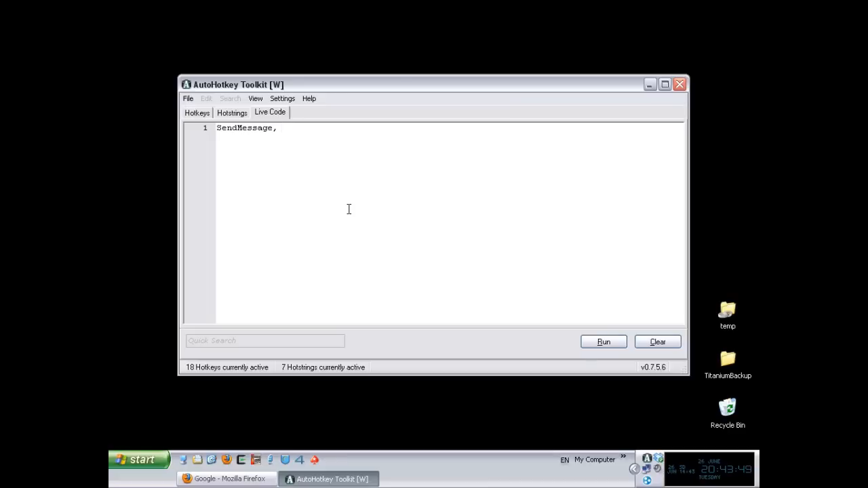
text(WM)
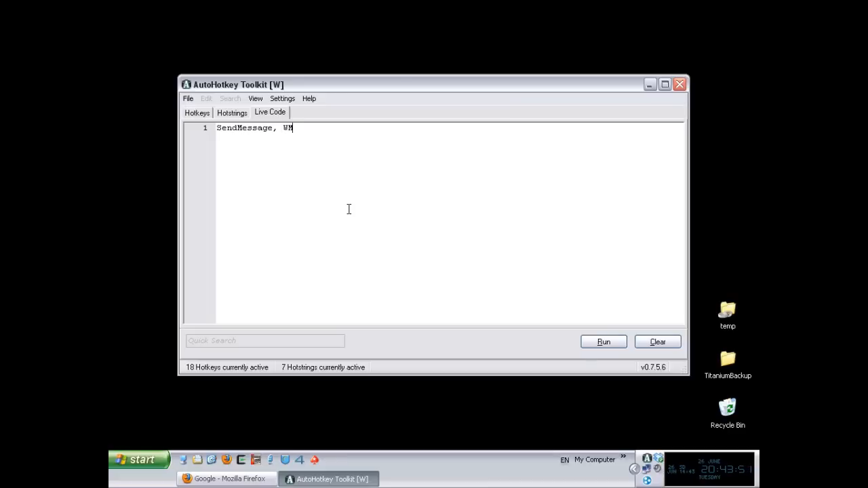
text(_LB)
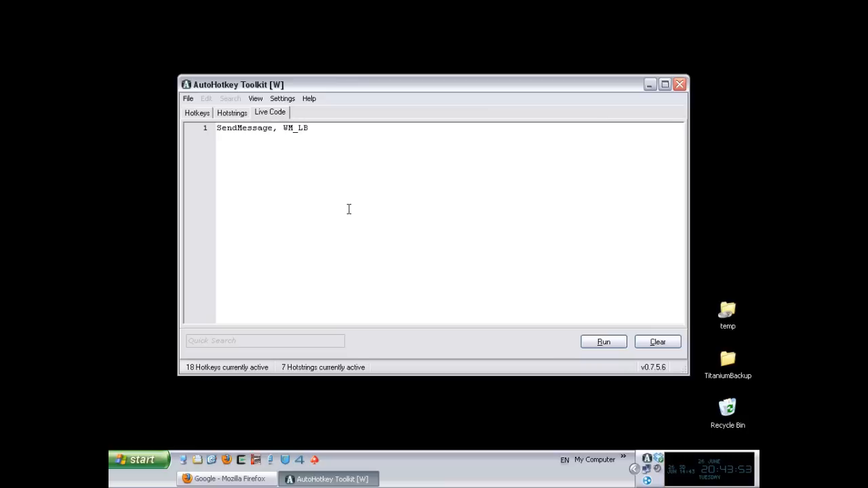
text(UTTONDOW)
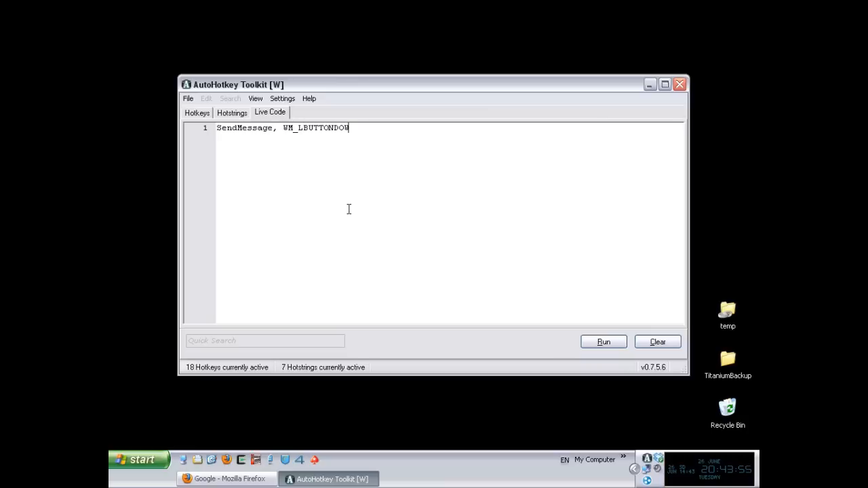
text(N)
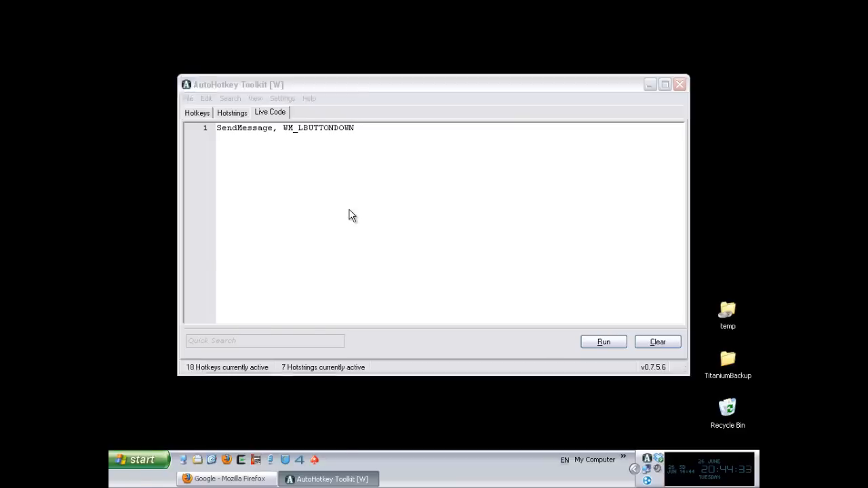
click(138, 458)
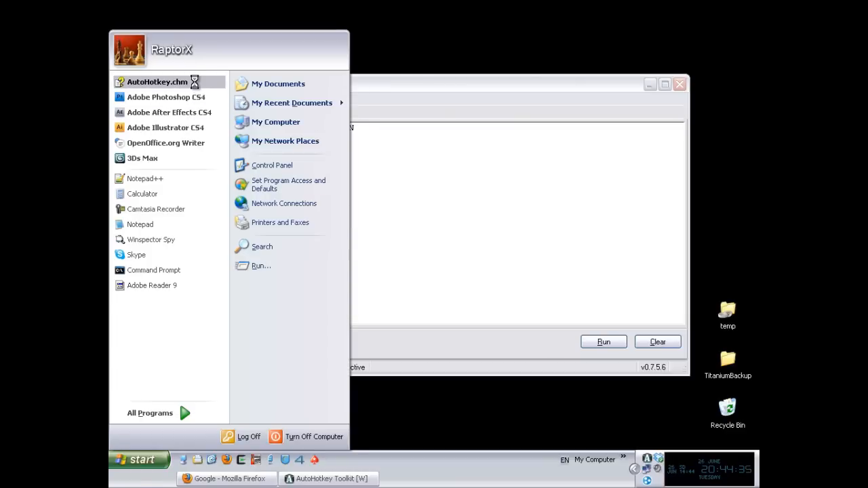
Step: Look up the List of Windows Messages in AutoHotkey.chm, then close the help
click(157, 81)
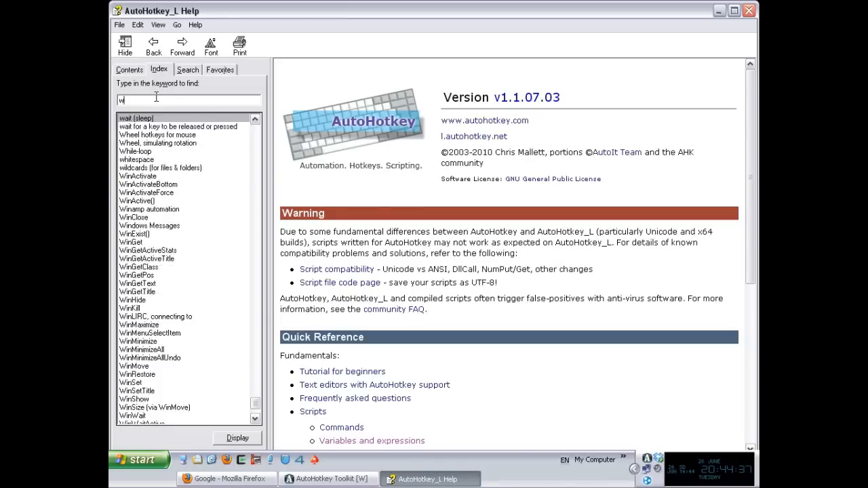
text(indows)
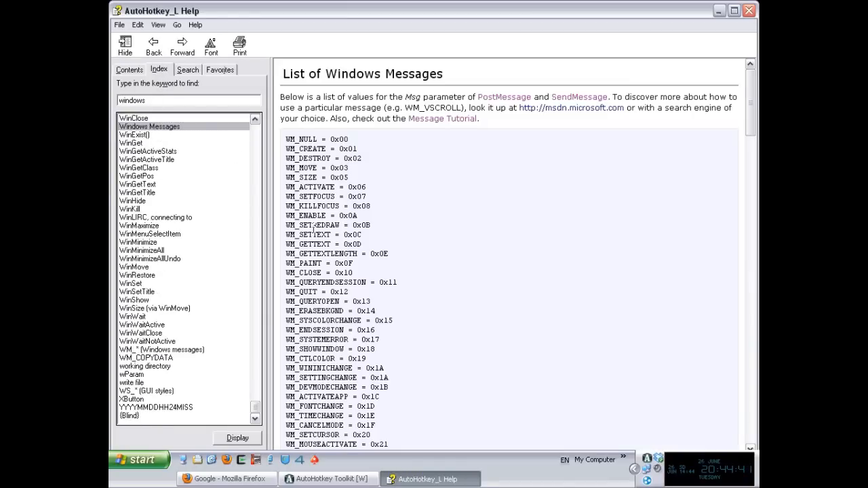
double_click(312, 148)
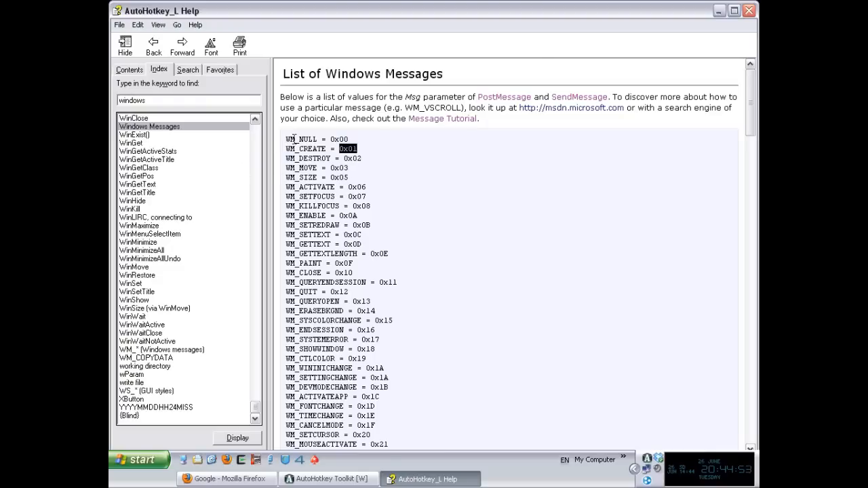
mouse_move(749, 11)
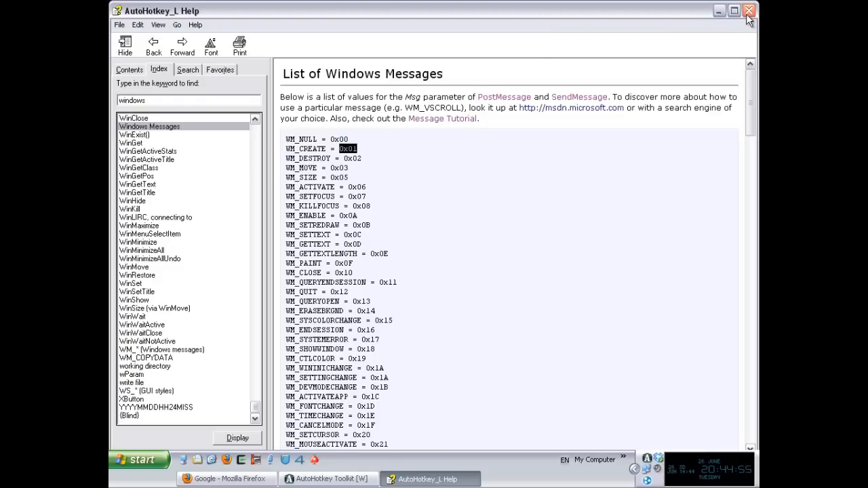
click(748, 11)
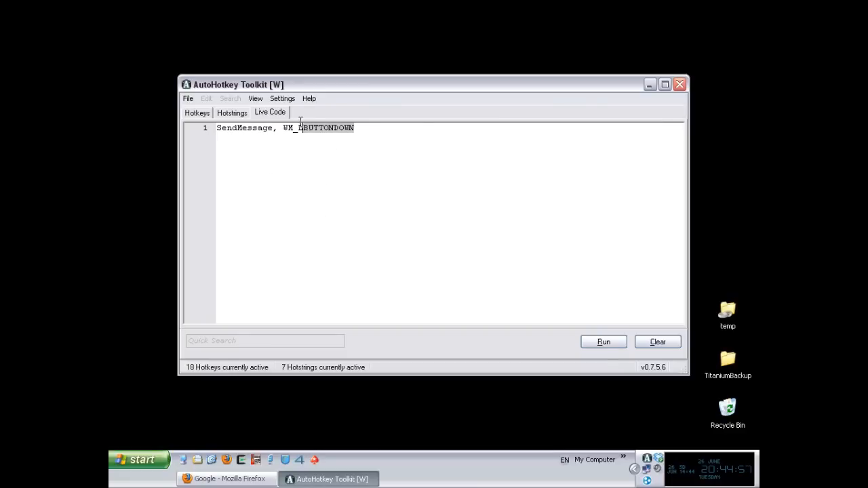
Step: Replace WM_LBUTTONDOWN with 0xC (WM_SETTEXT) as the Msg parameter, followed by a comma
click(138, 459)
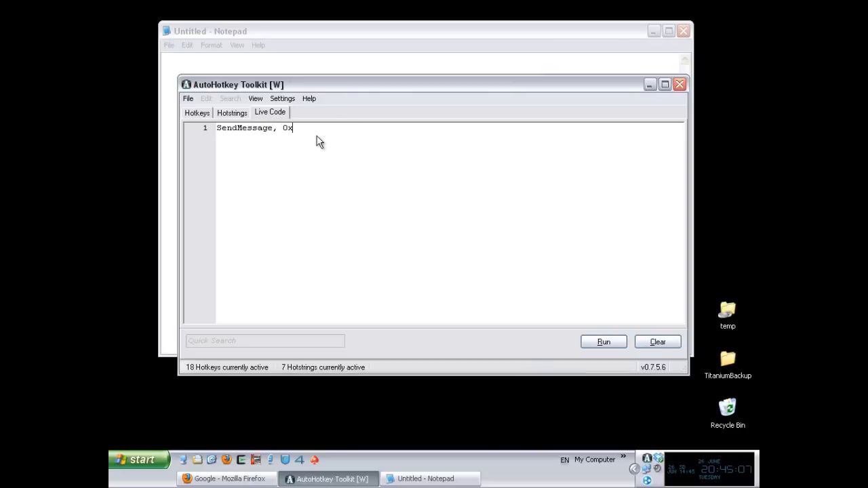
text(c)
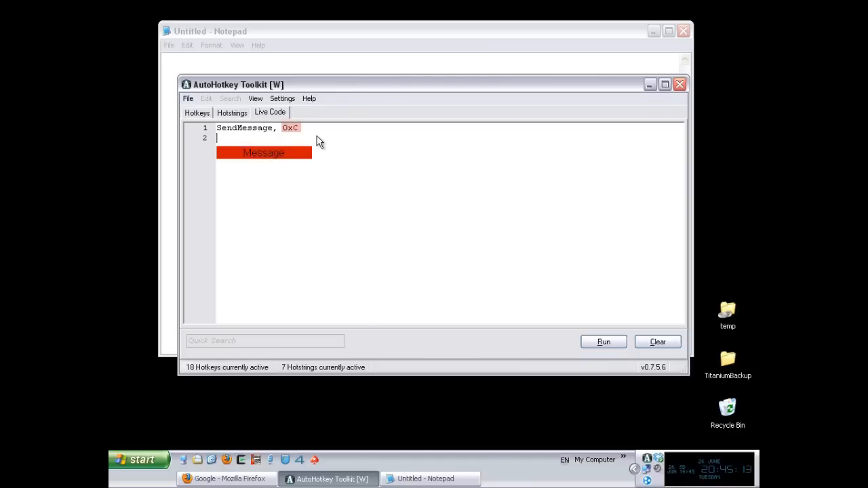
text(WM_)
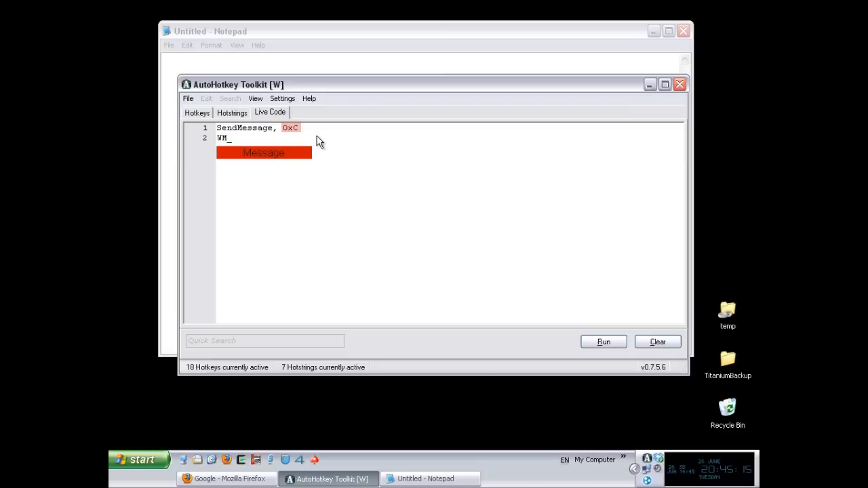
text(SETTEXT)
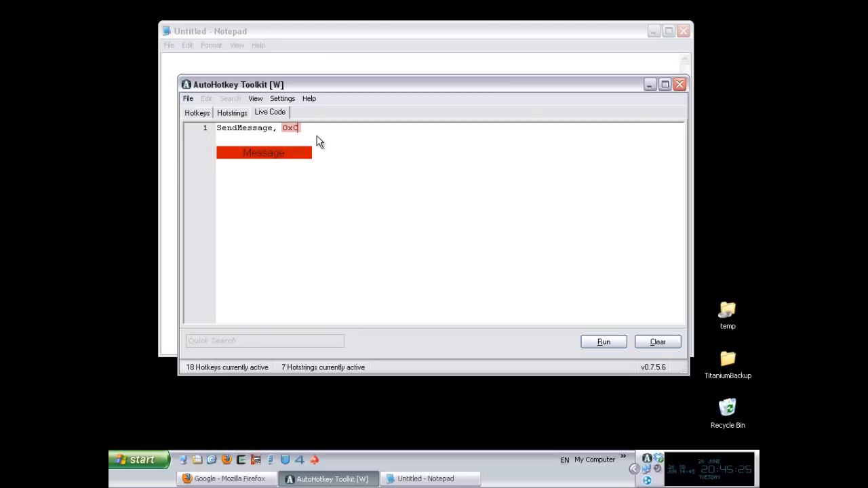
text(,)
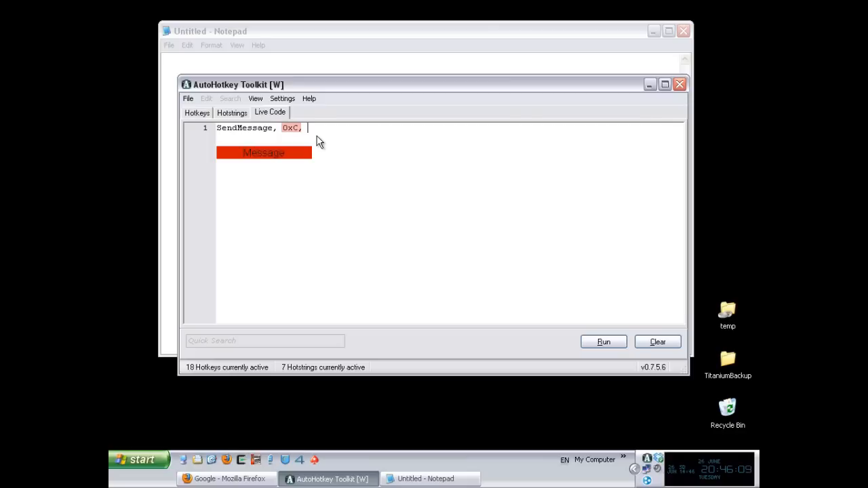
Step: Add 0 as wParam, then a comma and empty quotes, placing the caret between them
text(0)
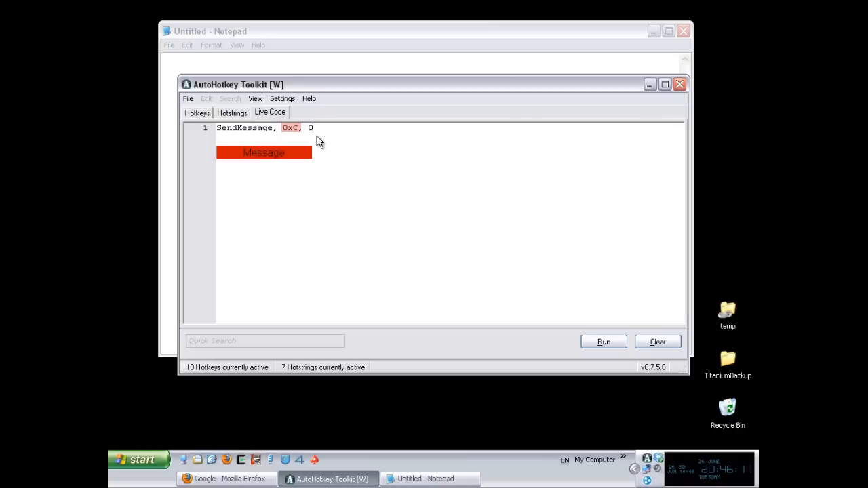
text(,)
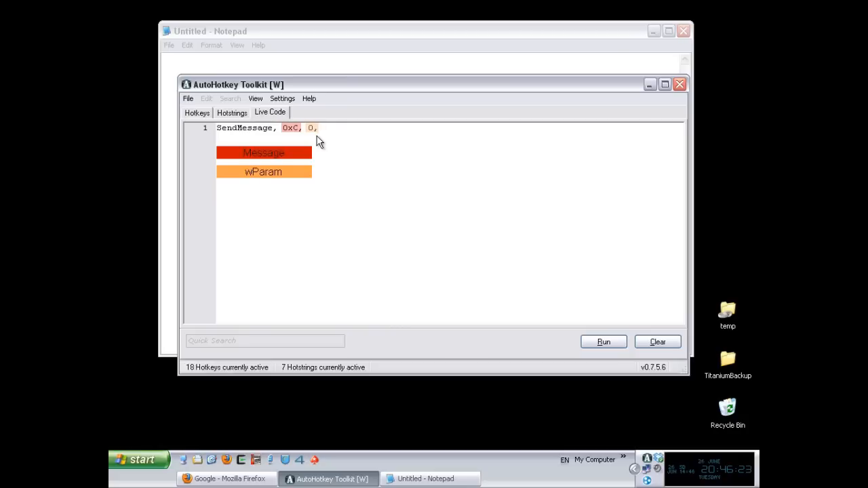
text("")
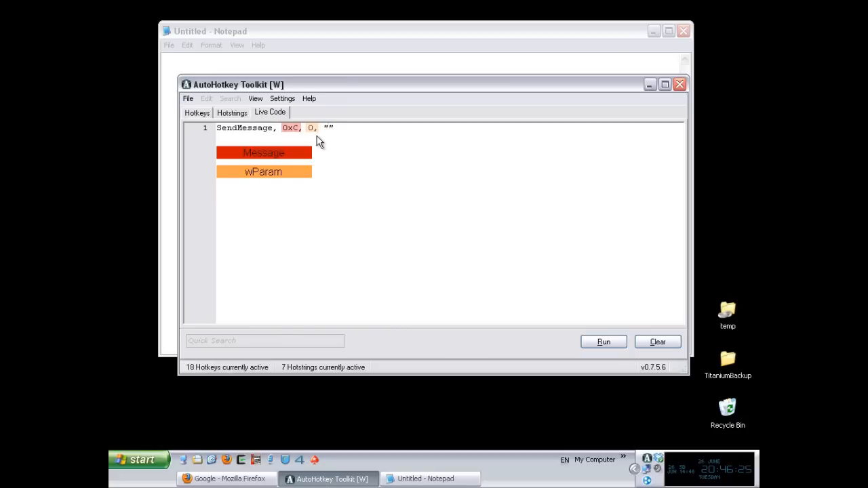
click(325, 128)
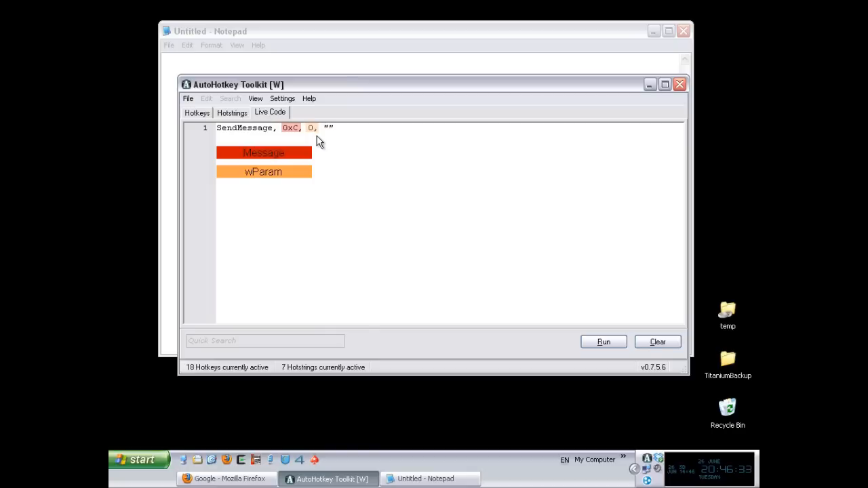
Step: Fill the quotes with AHKTUTS title demo as lParam and add a comma after them
text(AHKTUT)
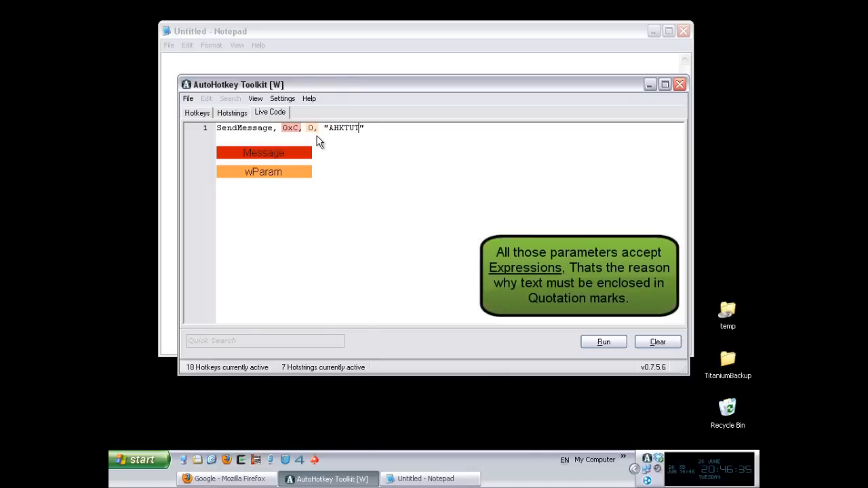
text(title demo)
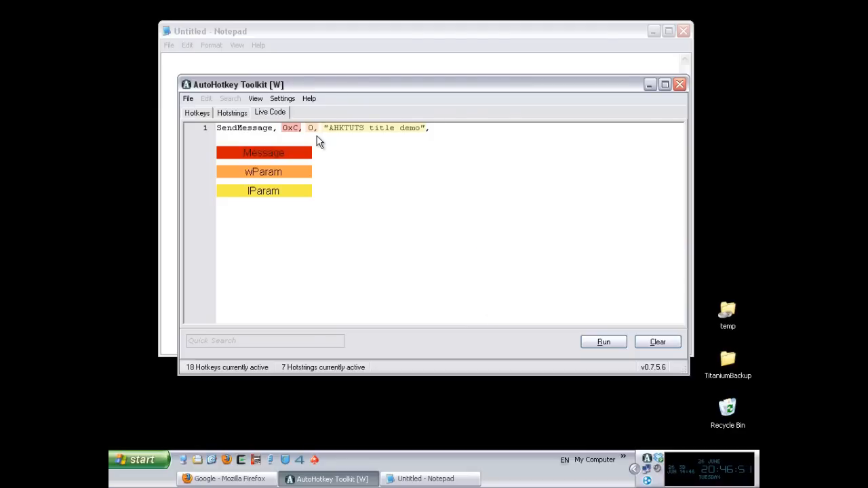
text(,)
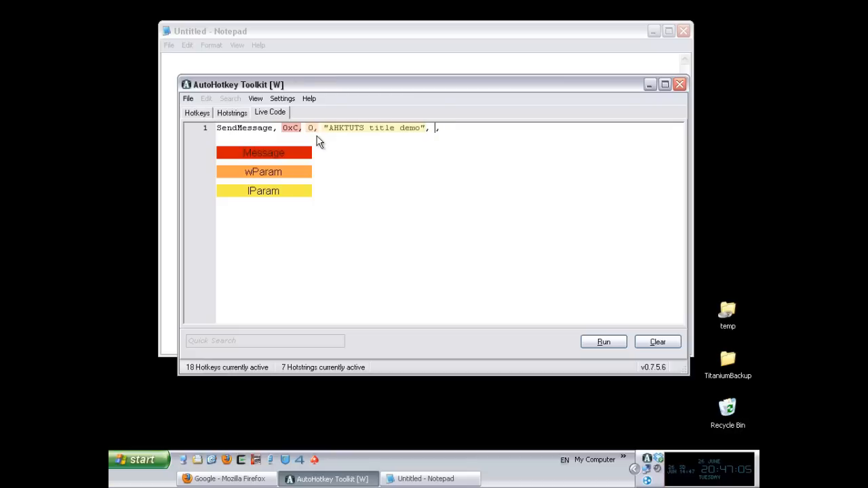
Step: Skip the Control parameter with a comma and target the Untitled - Notepad window
text(,)
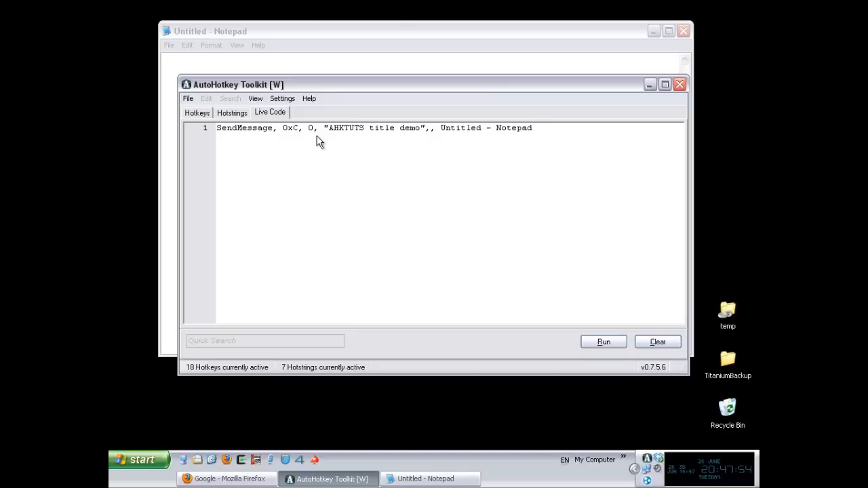
Step: Run the line to retitle Notepad, then remove Untitled - Notepad from the command
click(602, 342)
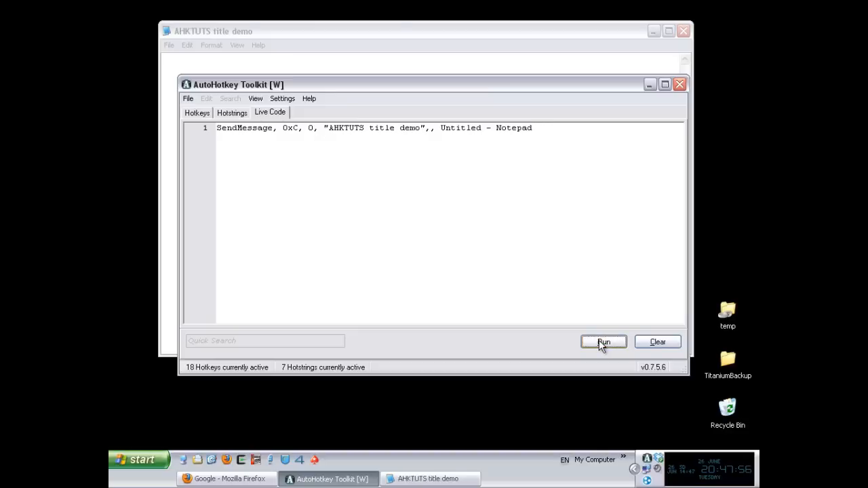
click(602, 342)
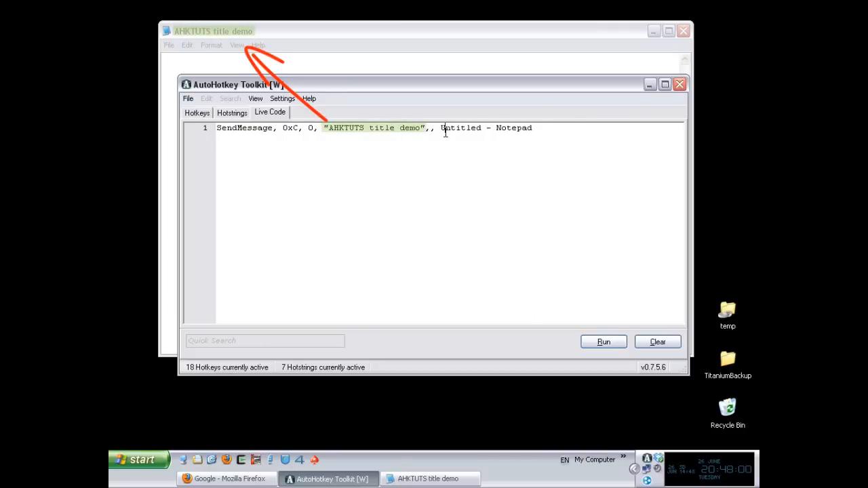
mouse_move(534, 176)
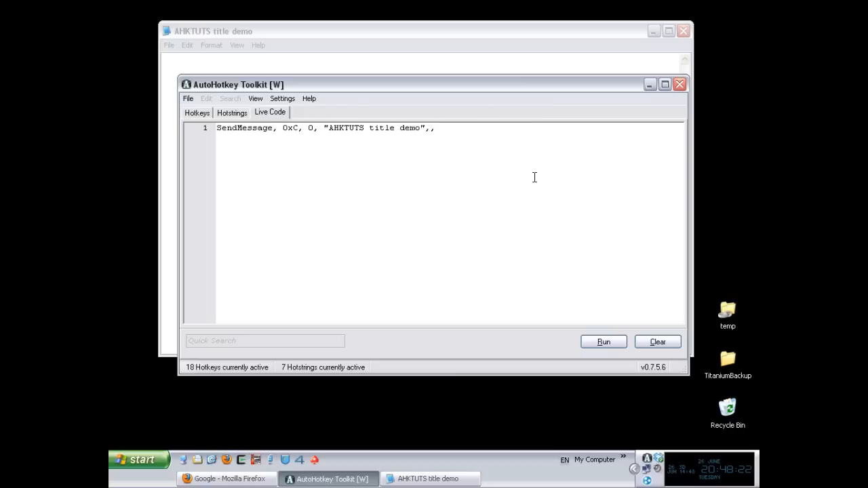
Step: Target AutoHotkey Toolkit as WinTitle and run again, retitling the Toolkit window
text(AutoHotkey Tool)
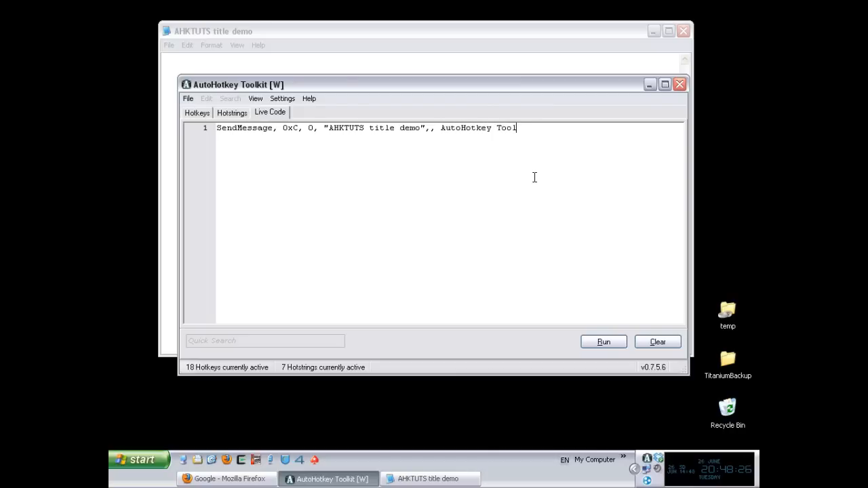
text(kit)
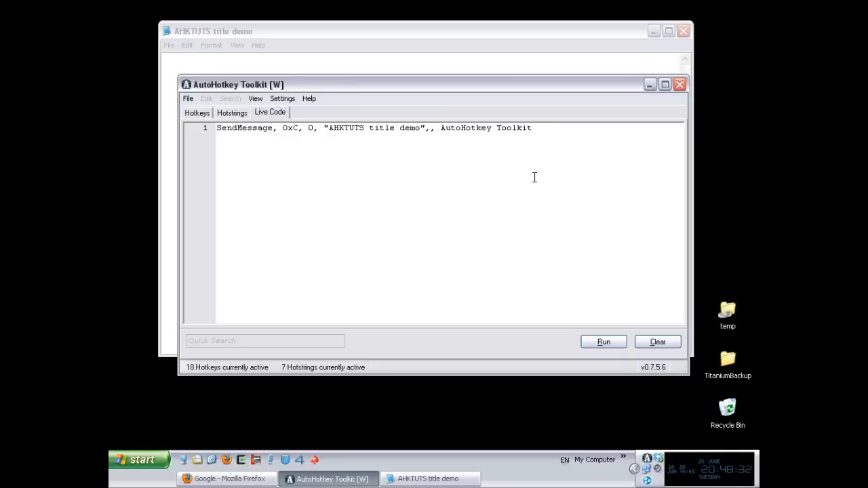
click(602, 342)
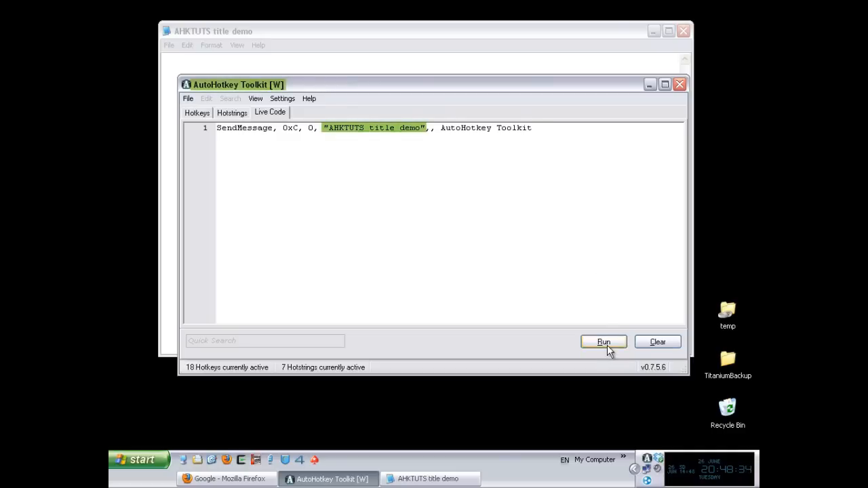
click(602, 342)
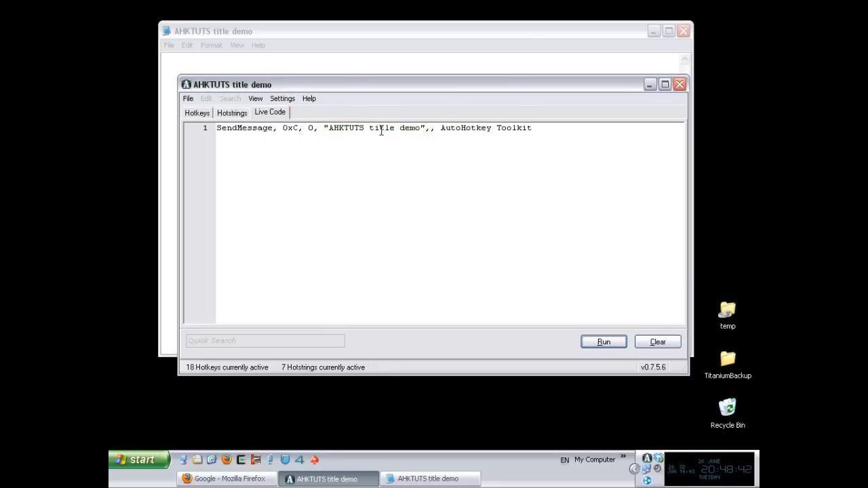
mouse_move(686, 54)
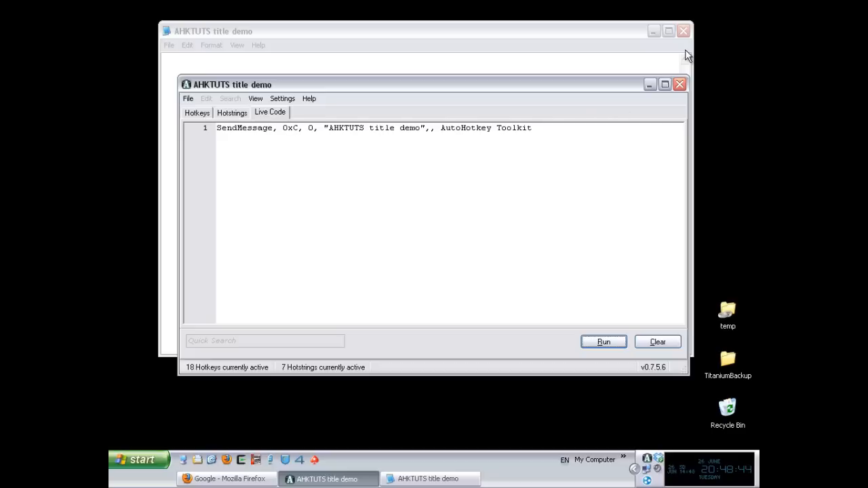